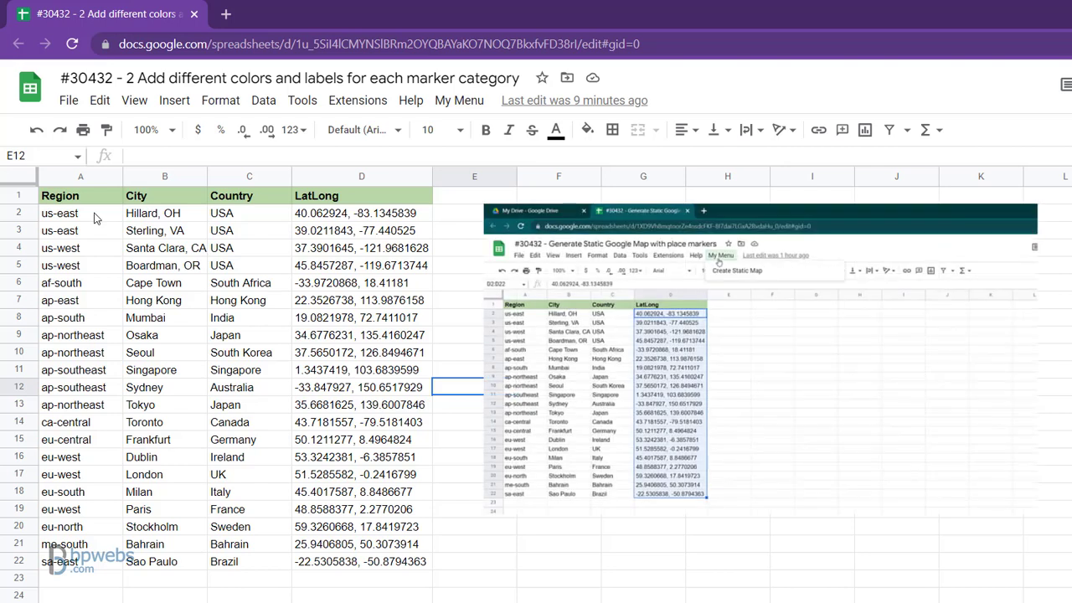
# Select the location rows A2:D22 of the table, excluding the header row.
pyautogui.click(722, 255)
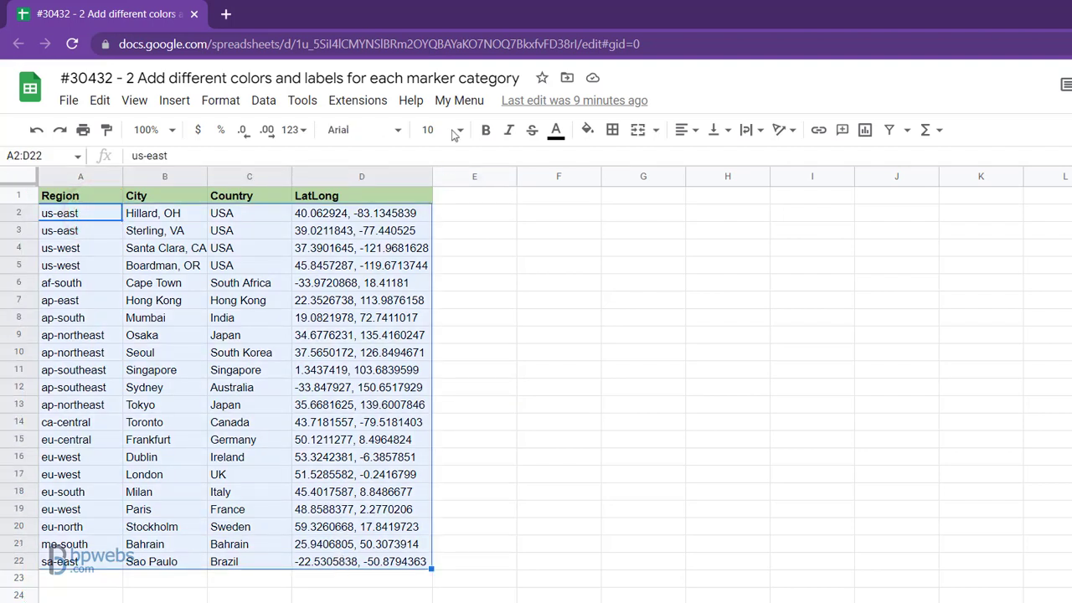
# Run Create Static Map from My Menu on the selected locations, triggering an authorization request.
pyautogui.click(459, 101)
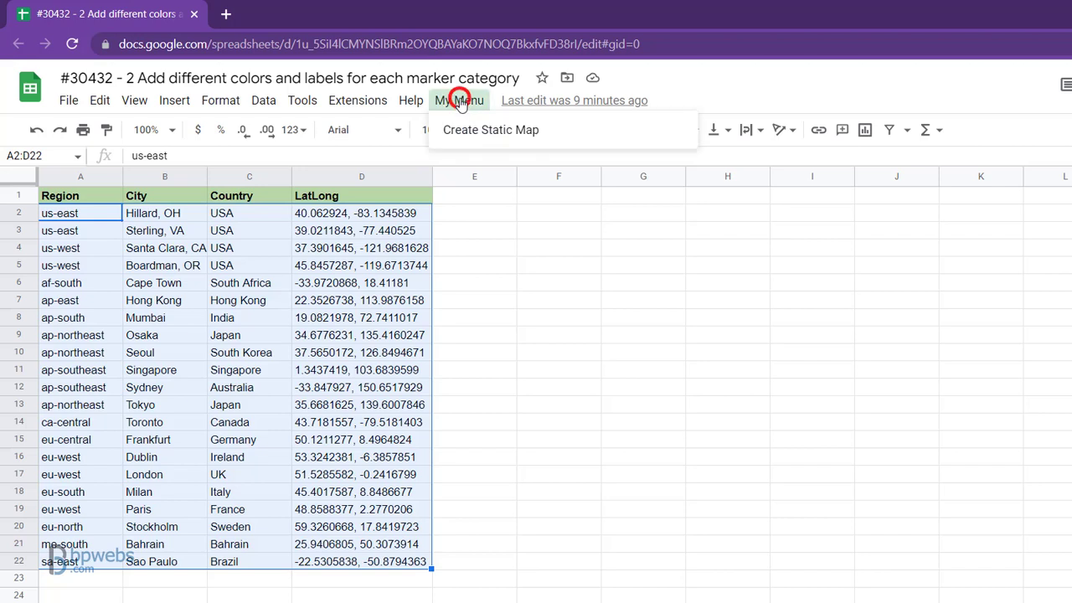
pyautogui.moveTo(469, 130)
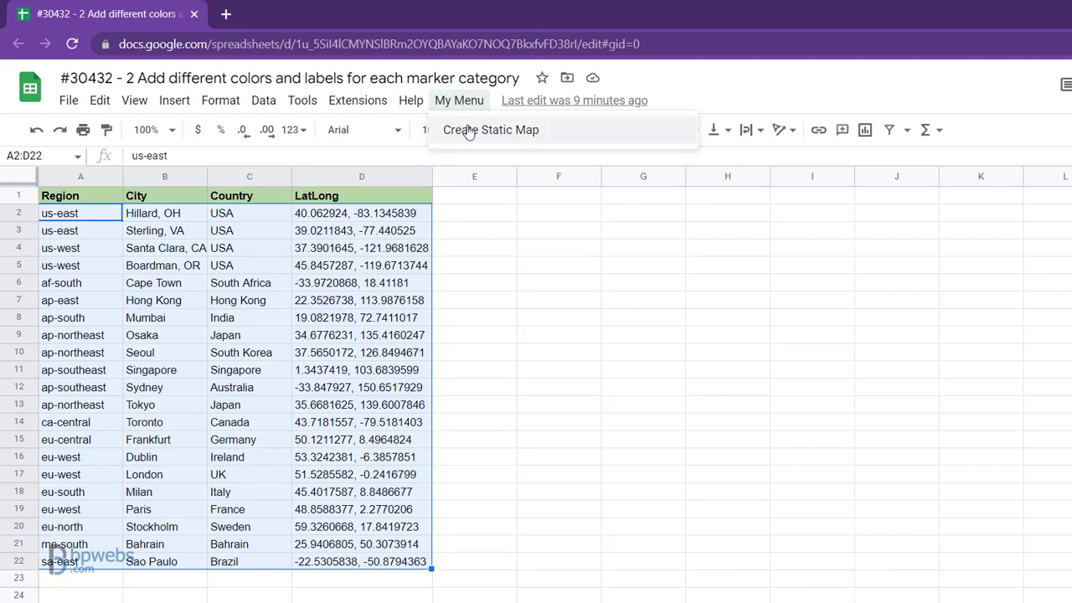
pyautogui.click(490, 130)
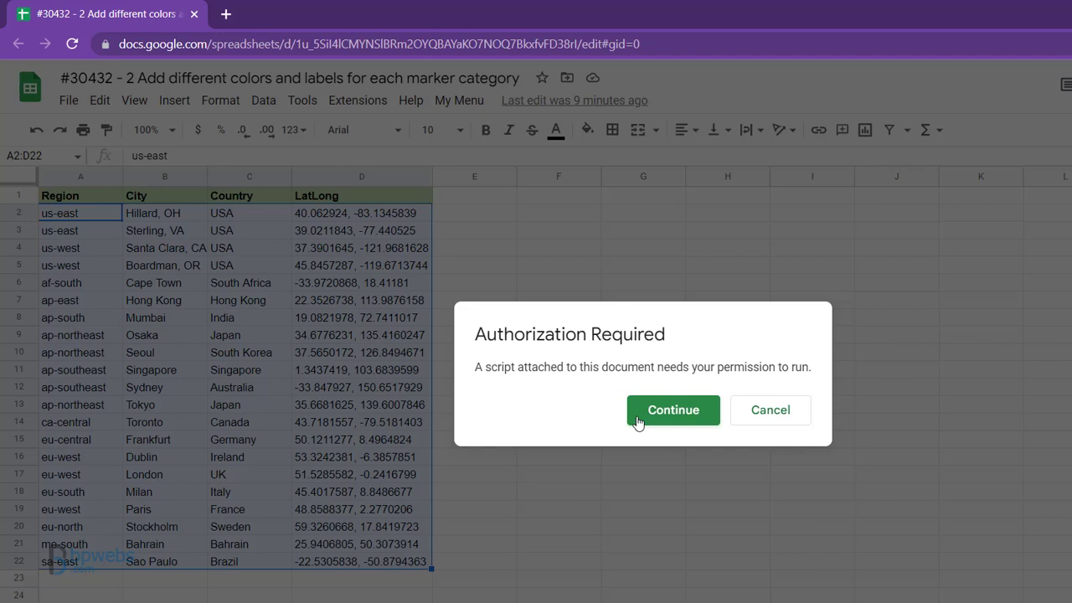
# Authorize the script: continue, choose the Google account, proceed past the unverified-app warning and allow access.
pyautogui.click(674, 411)
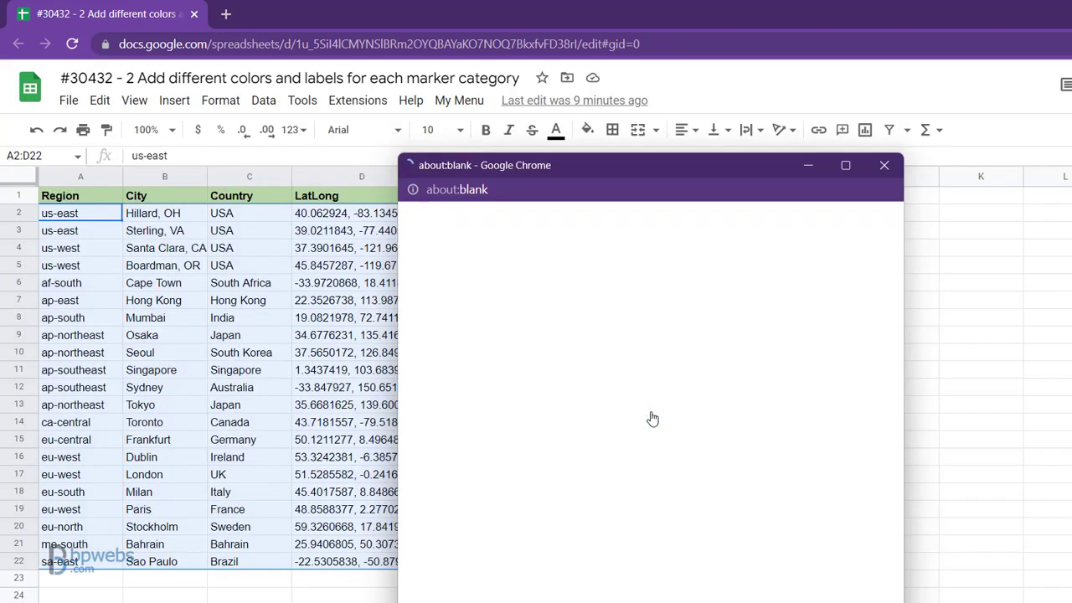
pyautogui.click(600, 429)
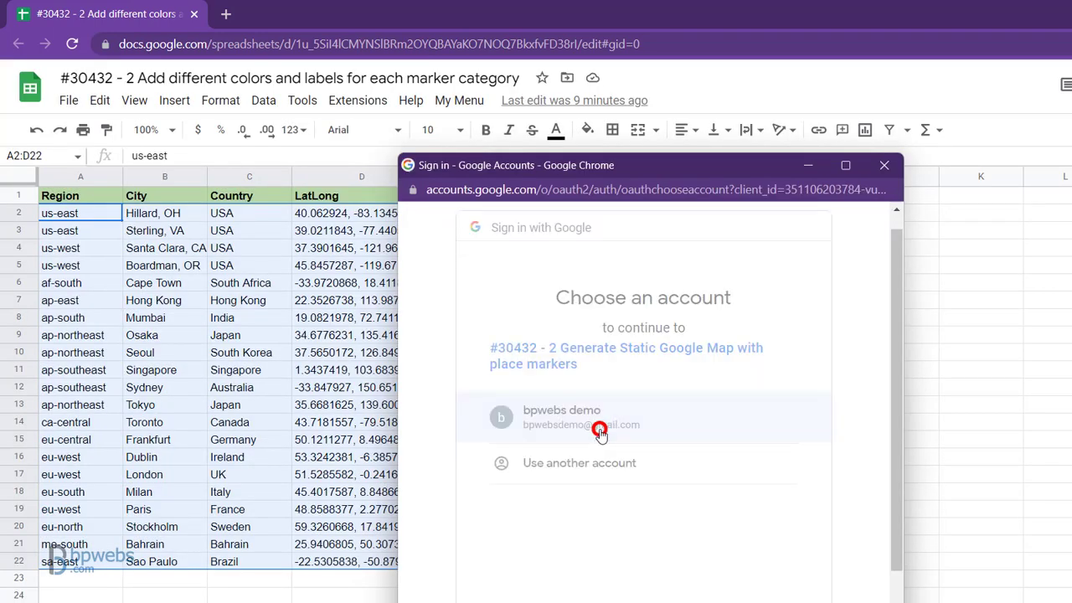
pyautogui.click(600, 432)
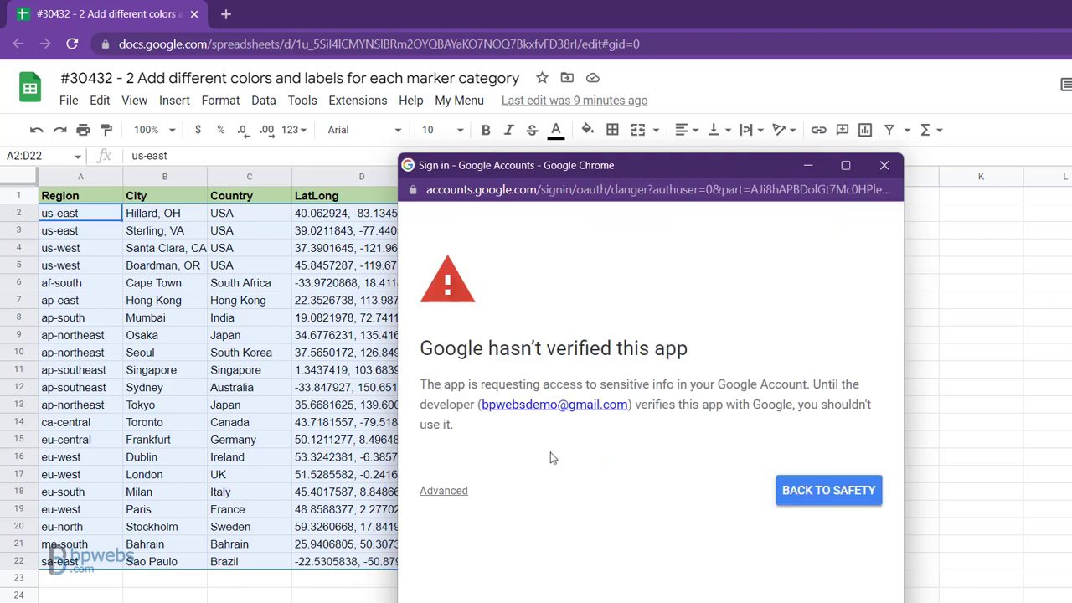
pyautogui.click(443, 491)
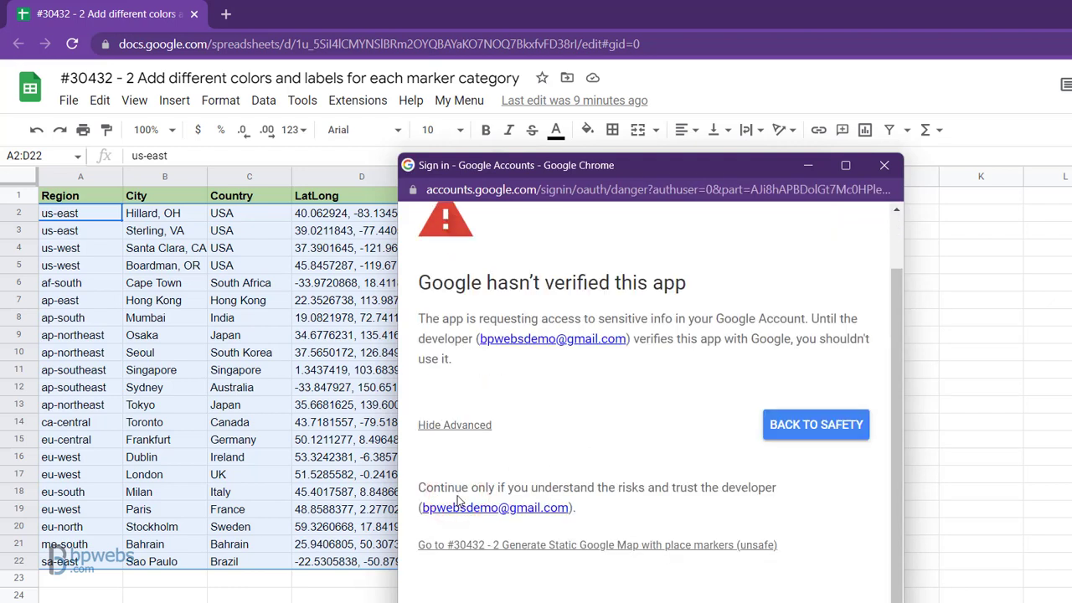
pyautogui.click(473, 545)
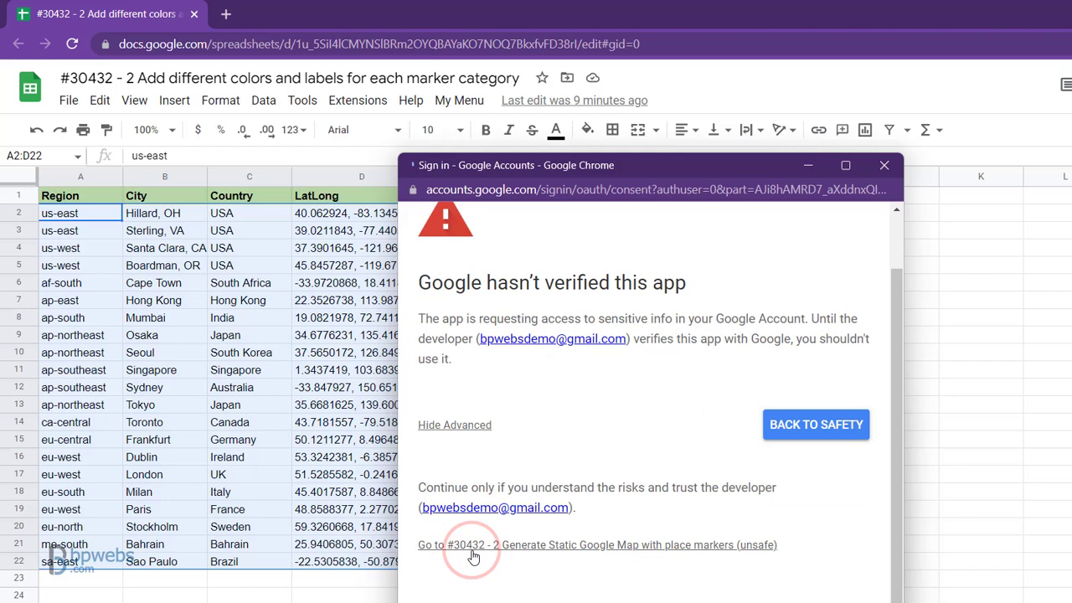
pyautogui.click(470, 546)
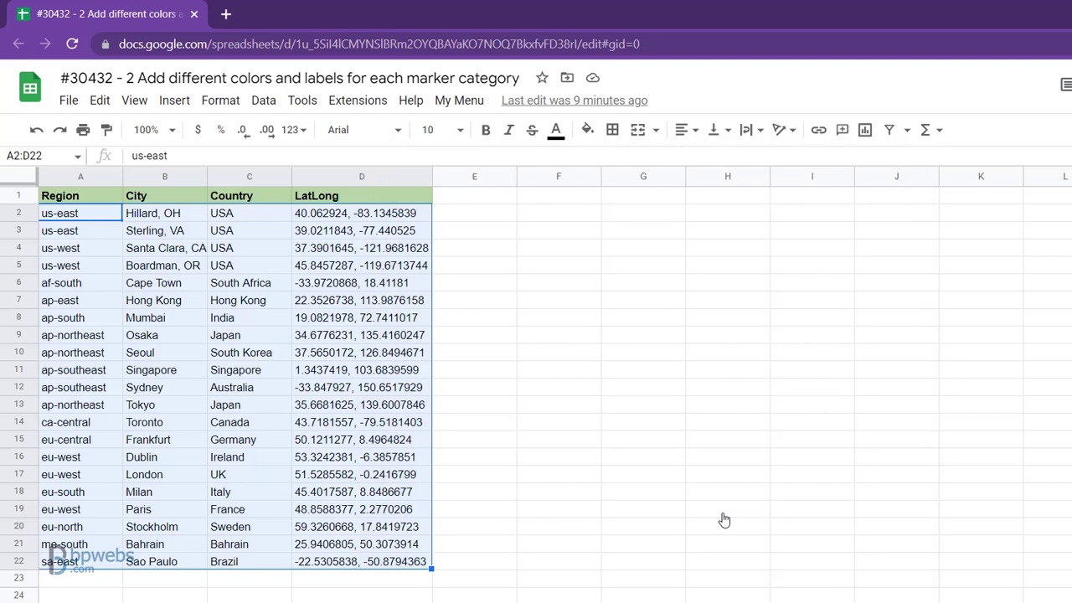
# Create the static world map of all 21 locations via My Menu, then select and delete the image.
pyautogui.click(459, 101)
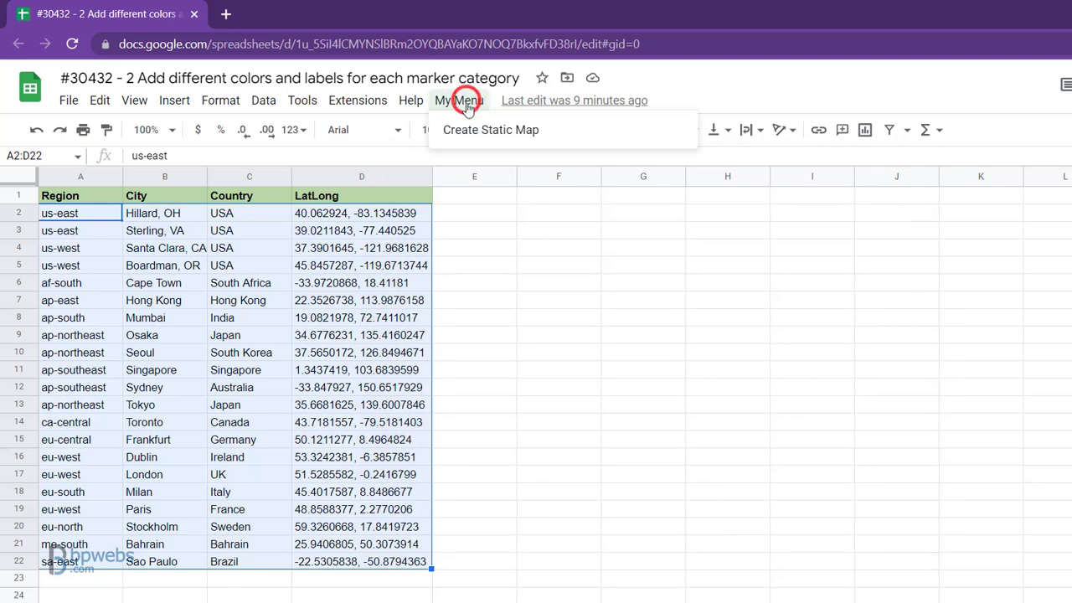
pyautogui.click(489, 130)
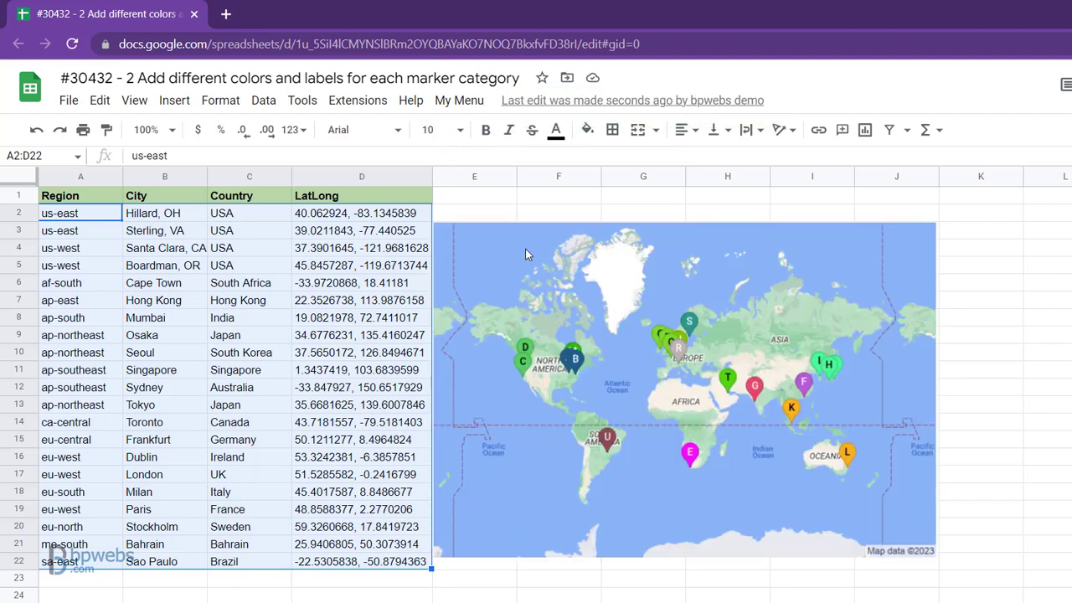
pyautogui.moveTo(691, 352)
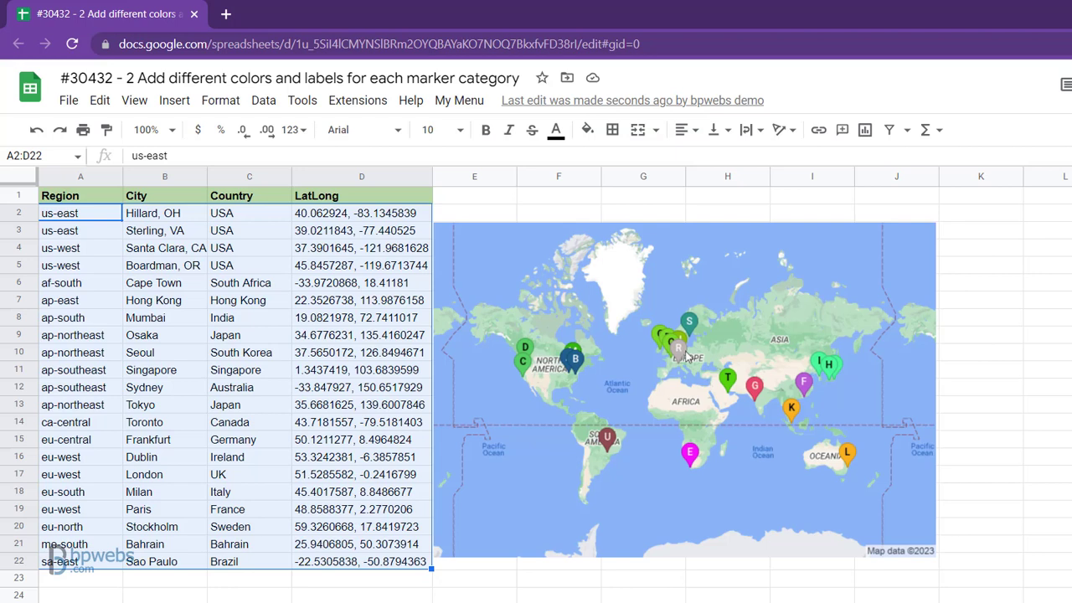
pyautogui.moveTo(794, 270)
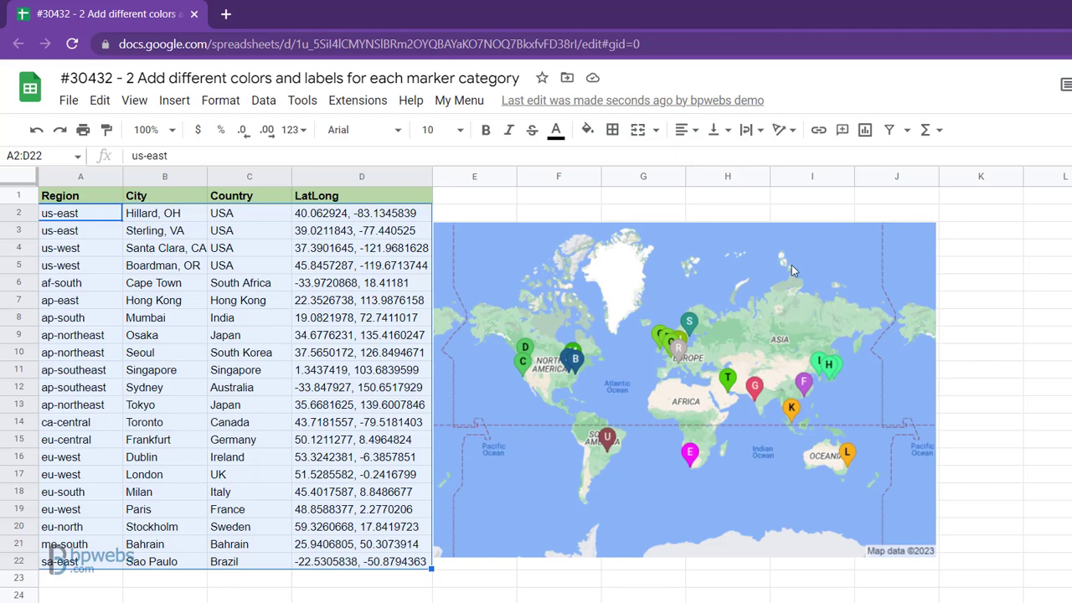
pyautogui.click(81, 213)
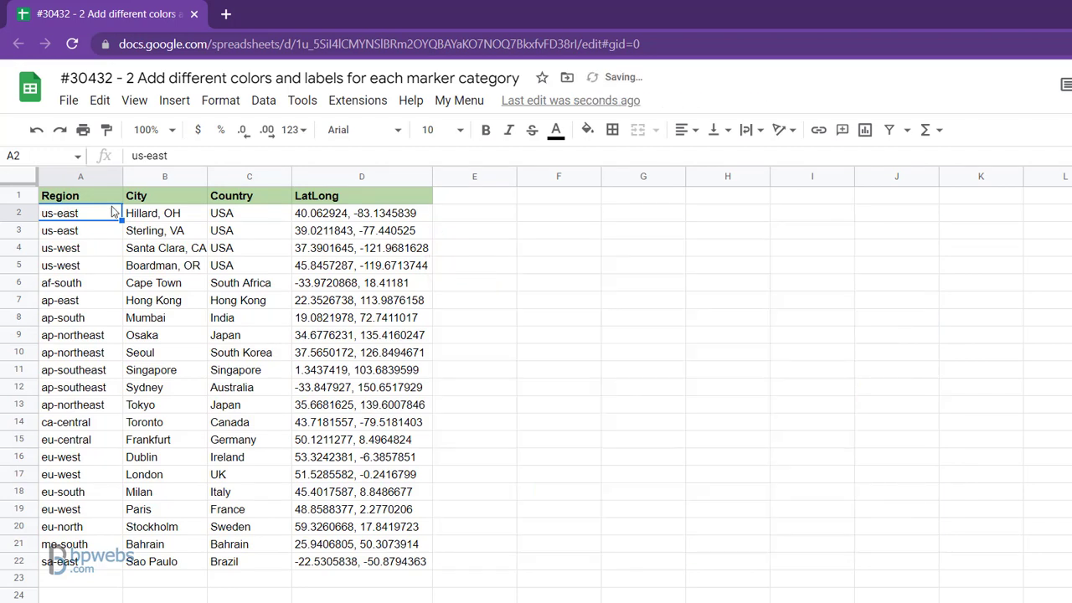
# Select the four US rows A2:D5 and create a static map of just those locations.
pyautogui.moveTo(80, 213); pyautogui.dragTo(362, 265)
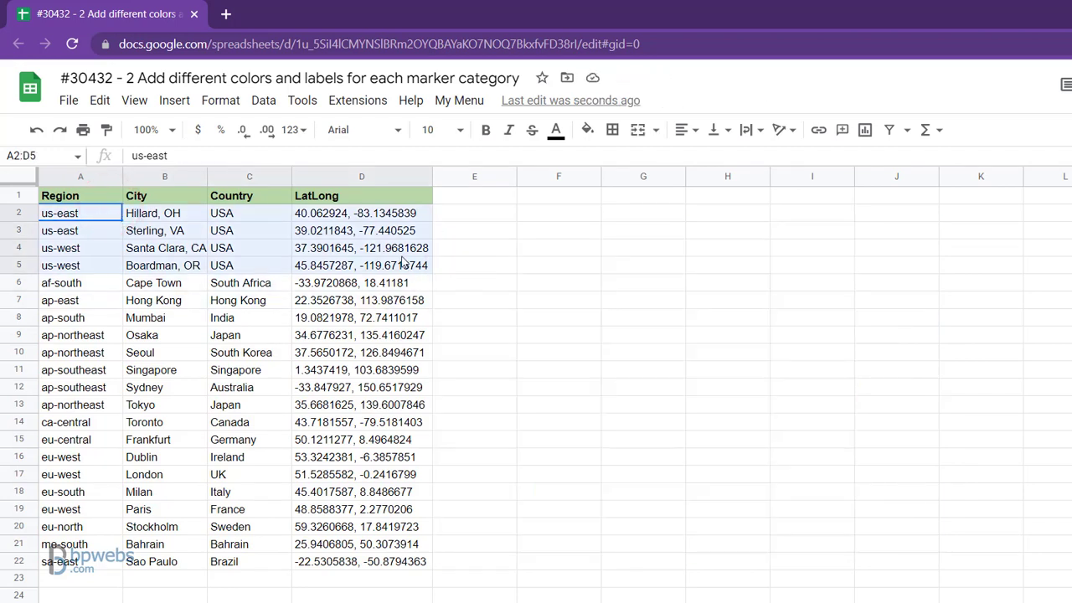
pyautogui.click(459, 100)
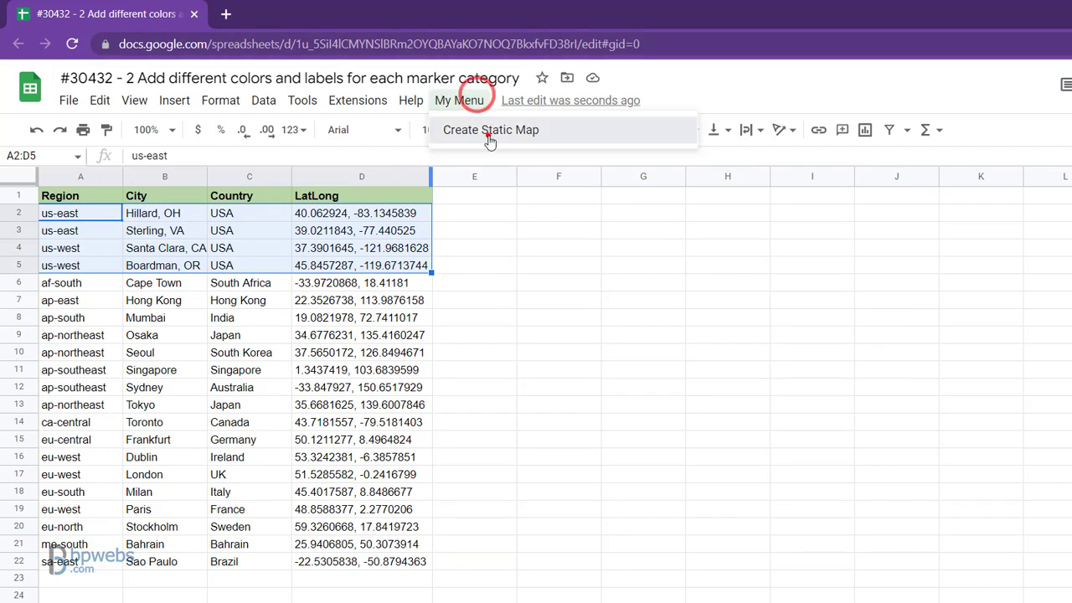
pyautogui.click(489, 131)
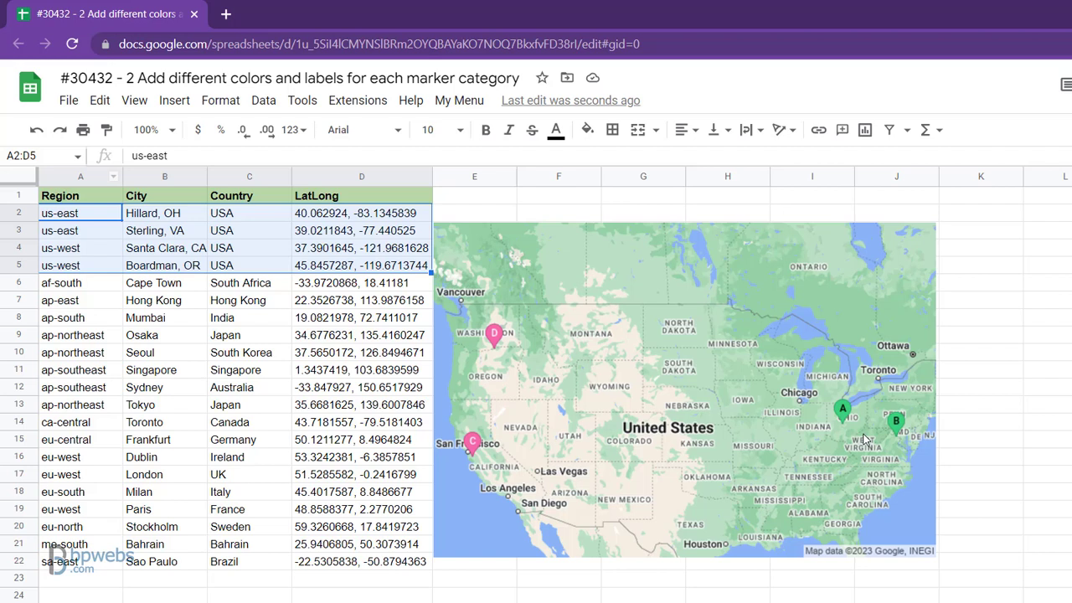
pyautogui.moveTo(816, 397)
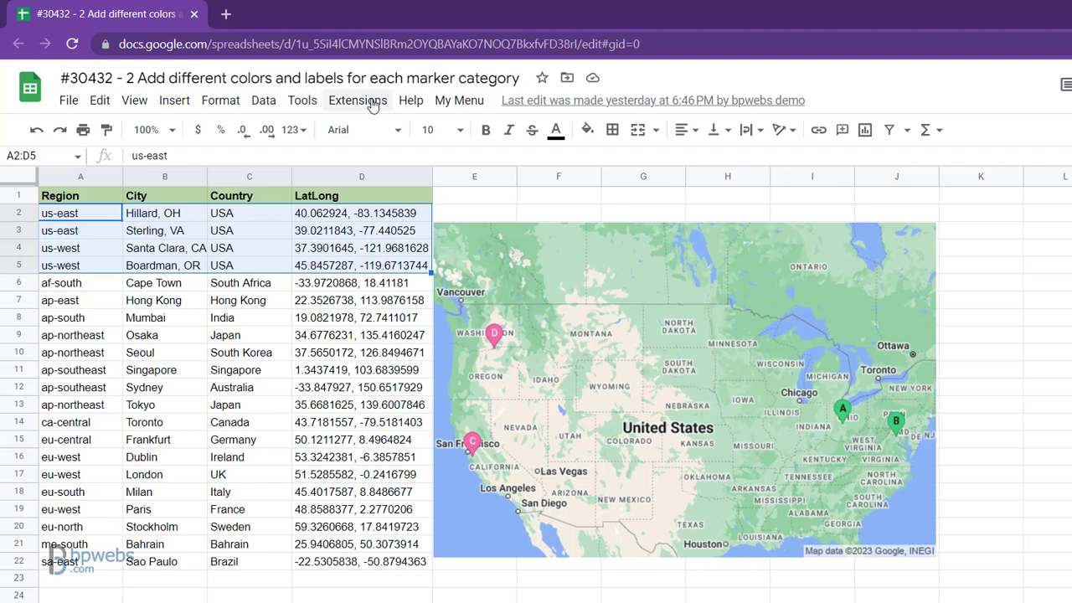
# Open the spreadsheet's Apps Script project from the Extensions menu in a new tab.
pyautogui.click(358, 101)
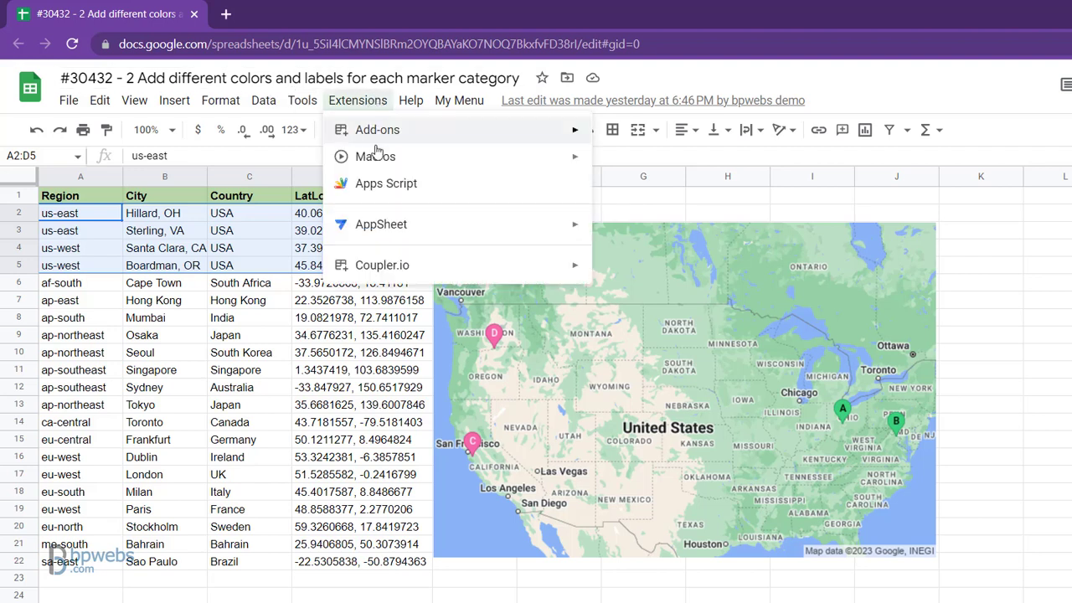
pyautogui.moveTo(438, 183)
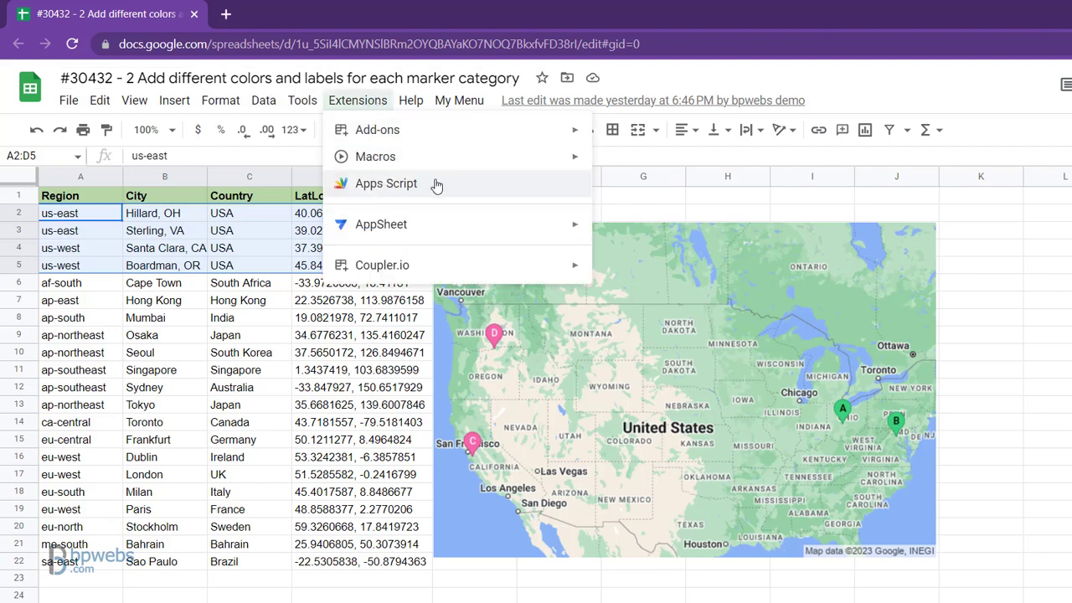
pyautogui.click(386, 183)
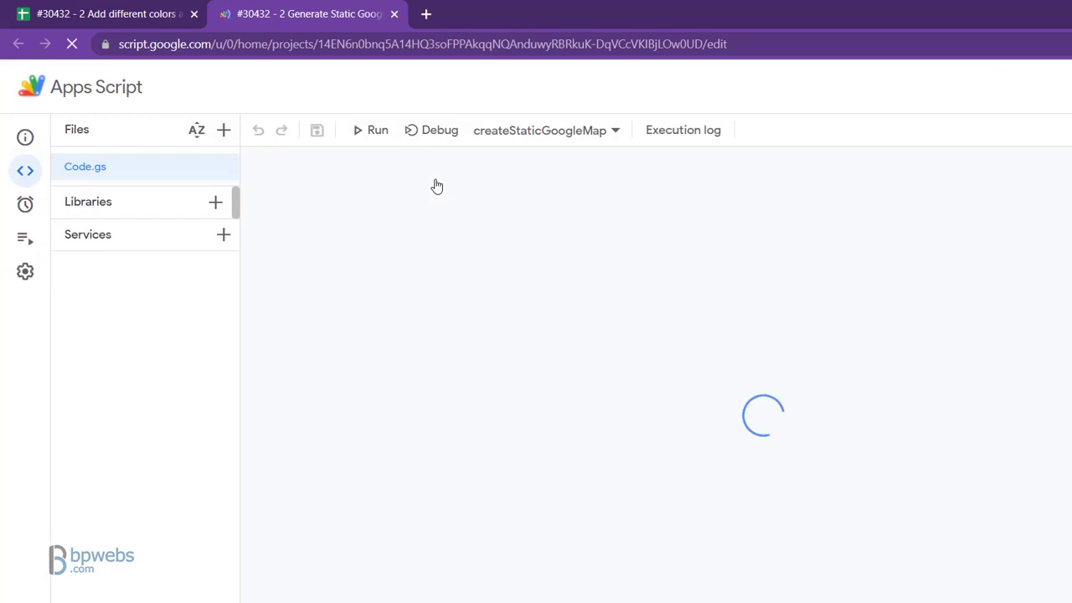